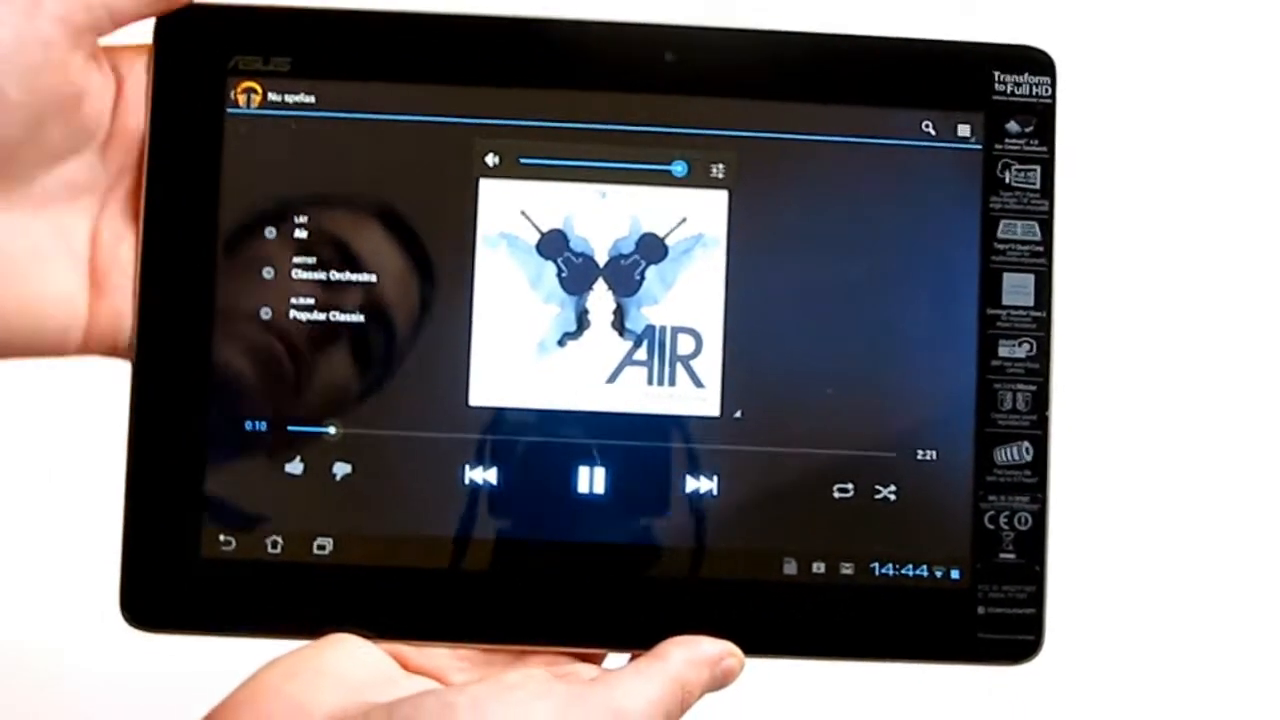
- Leave Now Playing for the album carousel, then return to the tablet's home screen
left_click(592, 481)
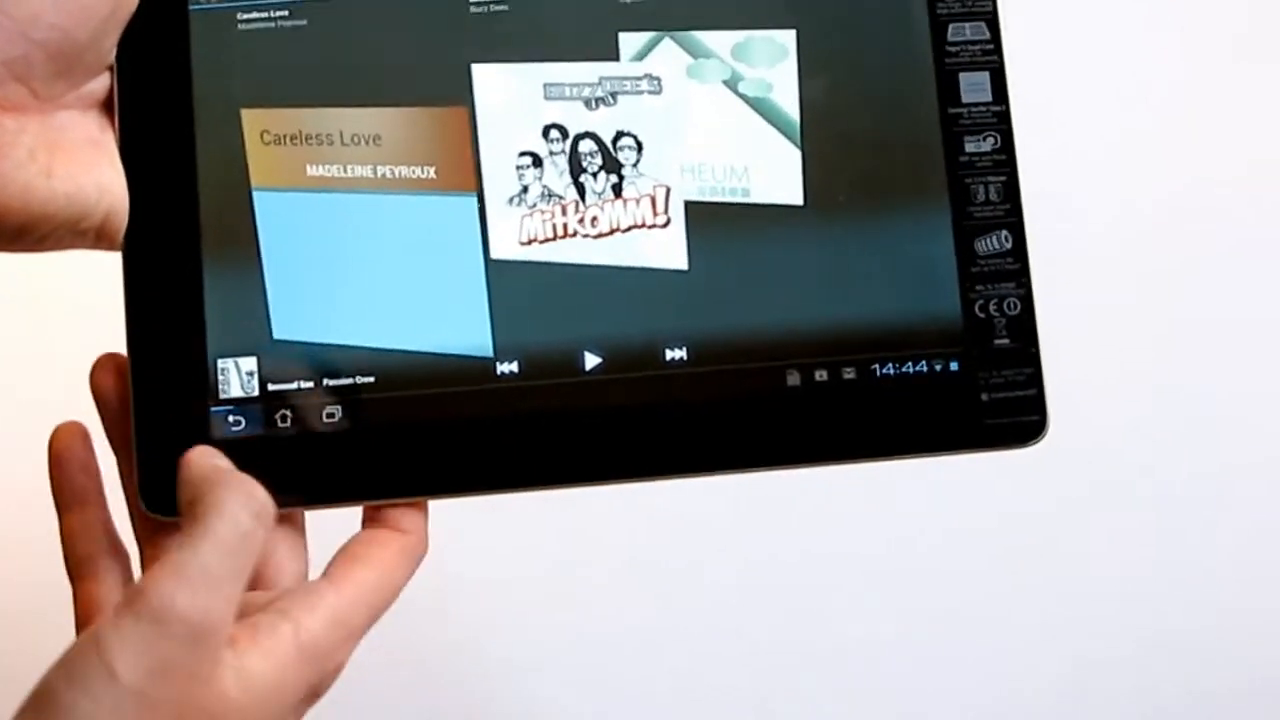
left_click(282, 417)
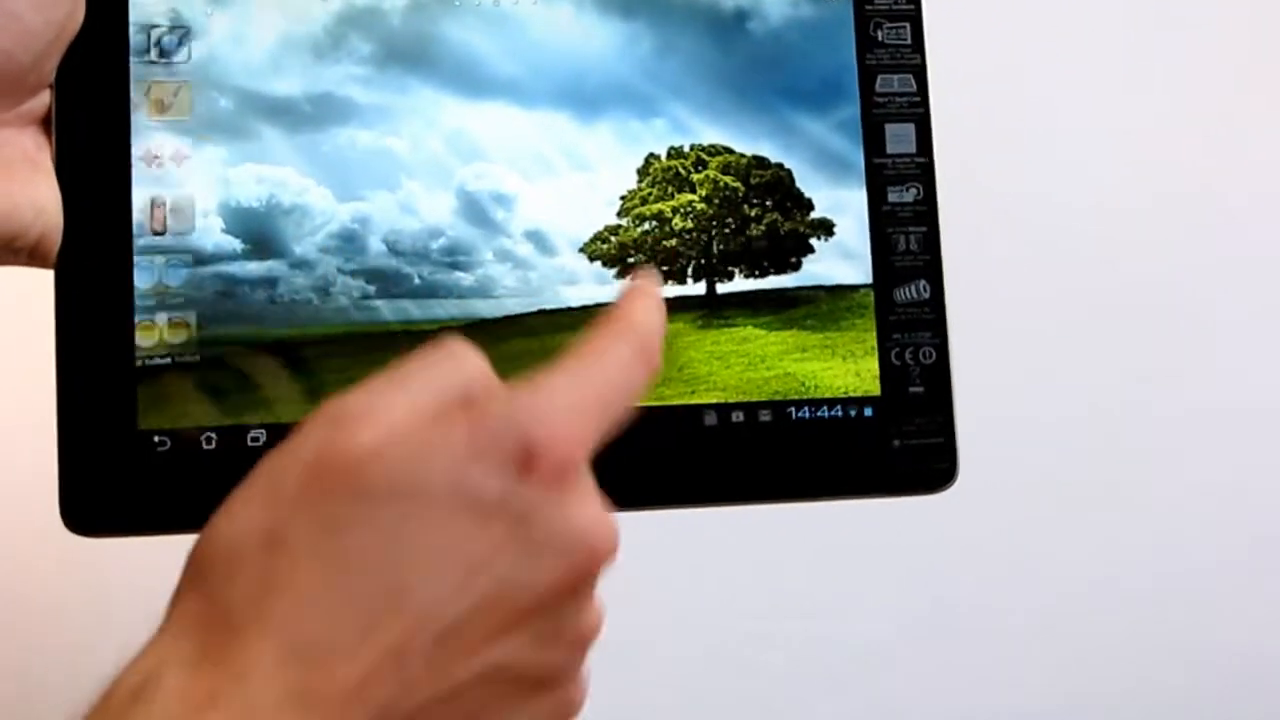